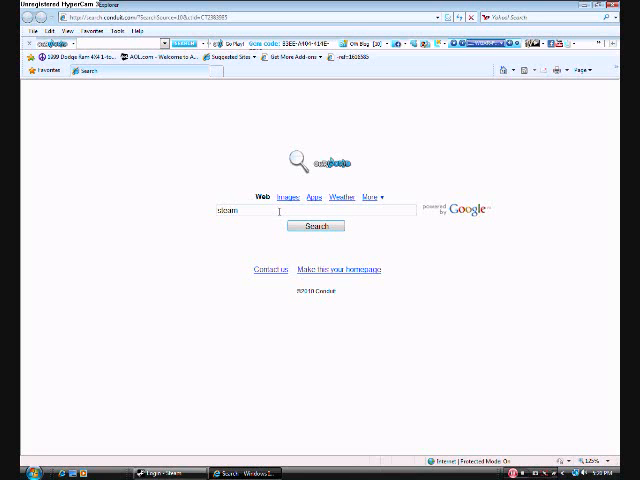
Step: Search the web for 'steam' and open the Welcome to Steam result
{"action": "left_click", "coordinate": [316, 224]}
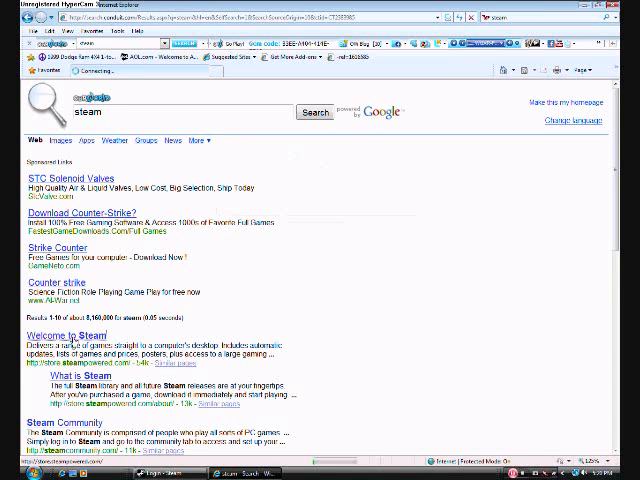
{"action": "left_click", "coordinate": [64, 336]}
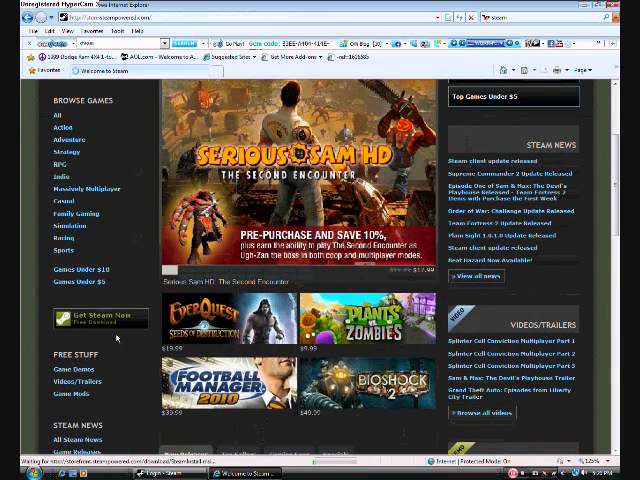
Step: Download the Steam installer via Install Steam Now and run it past the security prompts
{"action": "left_click", "coordinate": [100, 316]}
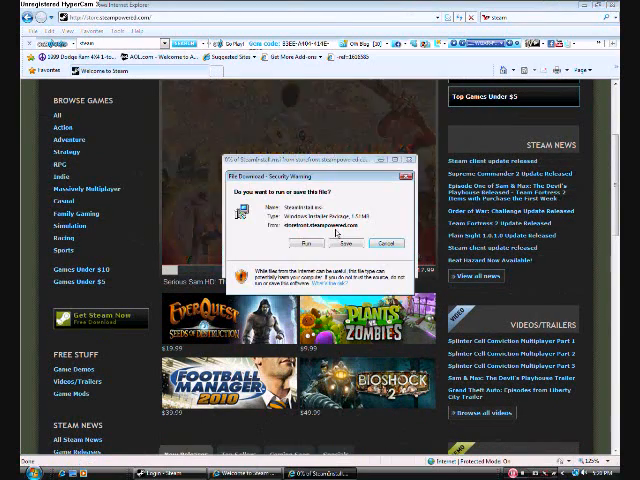
{"action": "left_click", "coordinate": [316, 244]}
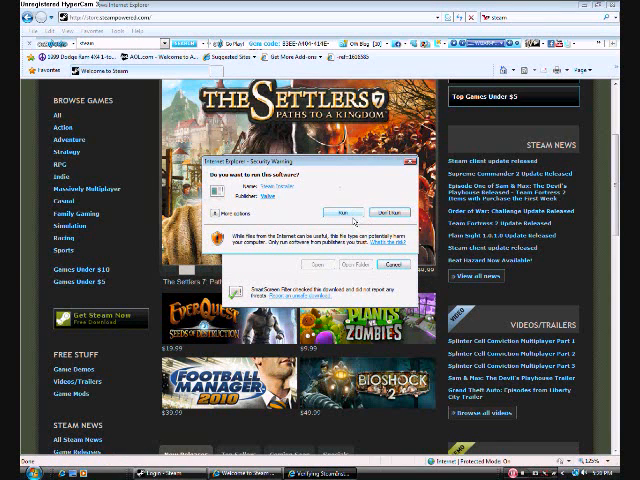
{"action": "left_click", "coordinate": [332, 212]}
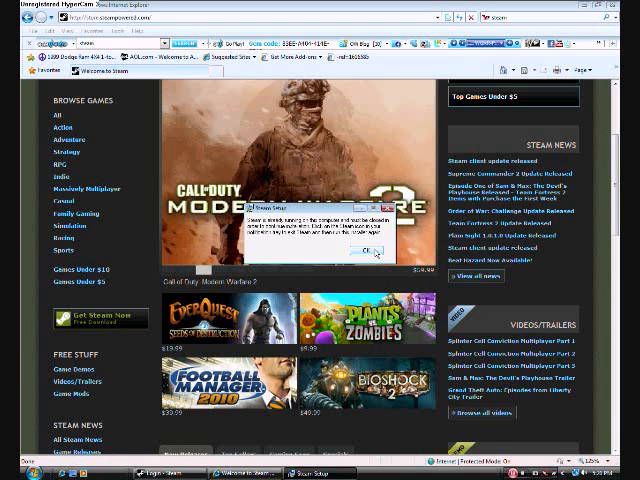
{"action": "left_click", "coordinate": [366, 250]}
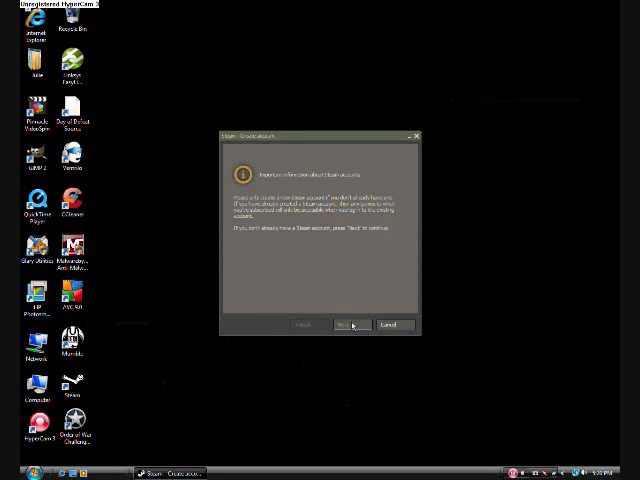
Step: Complete the Steam Setup wizard so a Steam shortcut appears on the desktop
{"action": "left_click", "coordinate": [350, 324]}
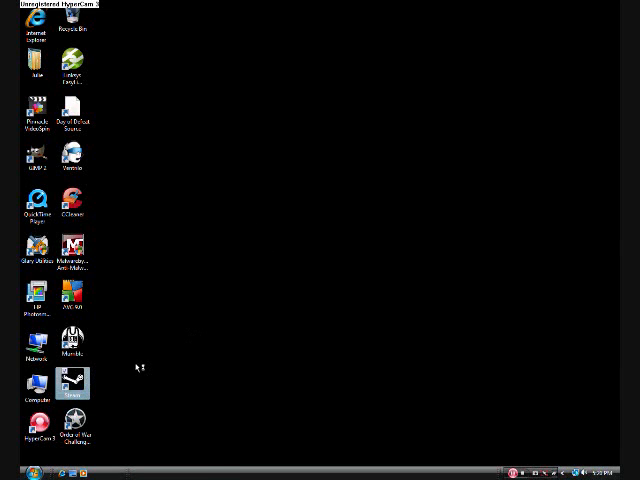
Step: Launch Steam from the desktop shortcut and sign in with the account password
{"action": "double_click", "coordinate": [72, 384]}
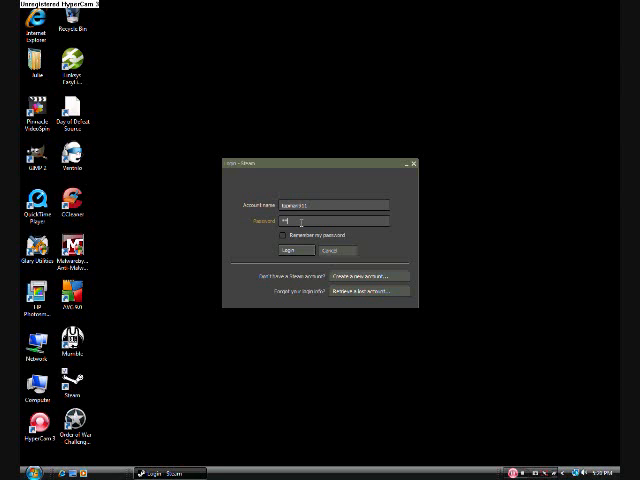
{"action": "type", "text": "password"}
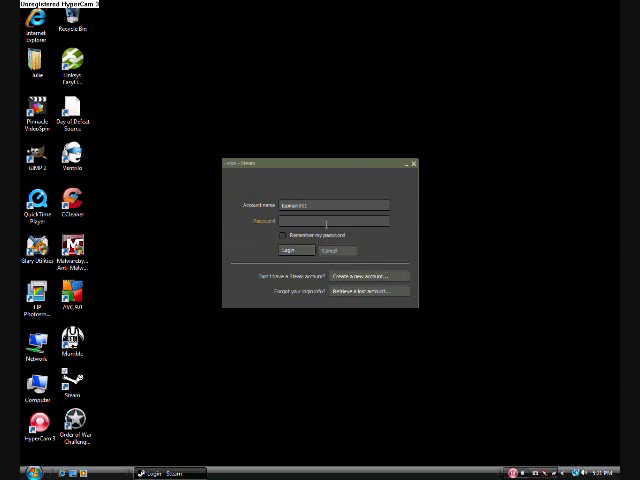
{"action": "type", "text": "password"}
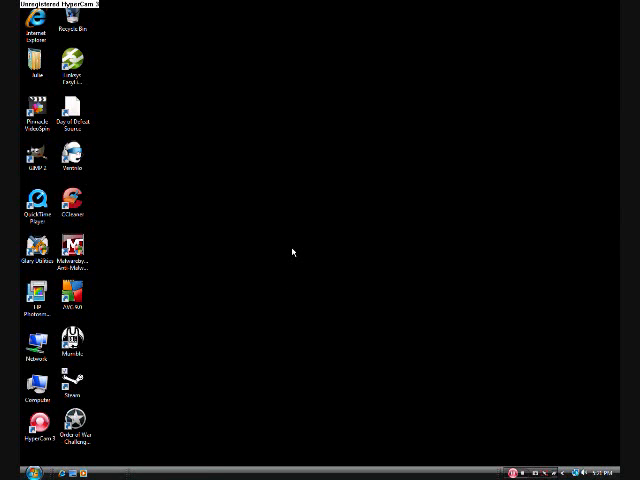
{"action": "mouse_move", "coordinate": [282, 256]}
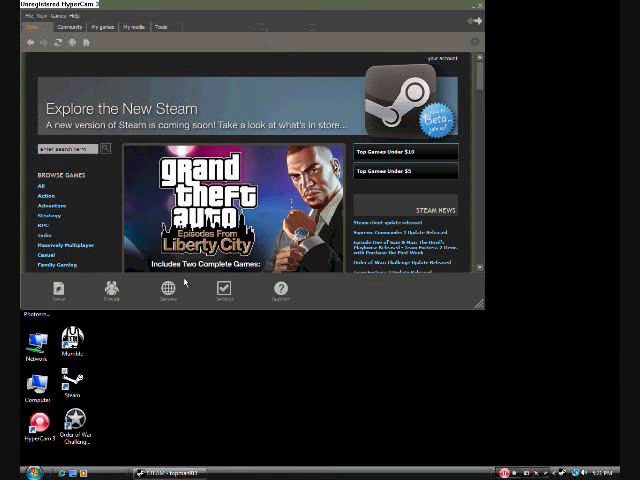
Step: Open the friends drop-down from the store front page and scroll through friend activity
{"action": "left_click", "coordinate": [106, 300]}
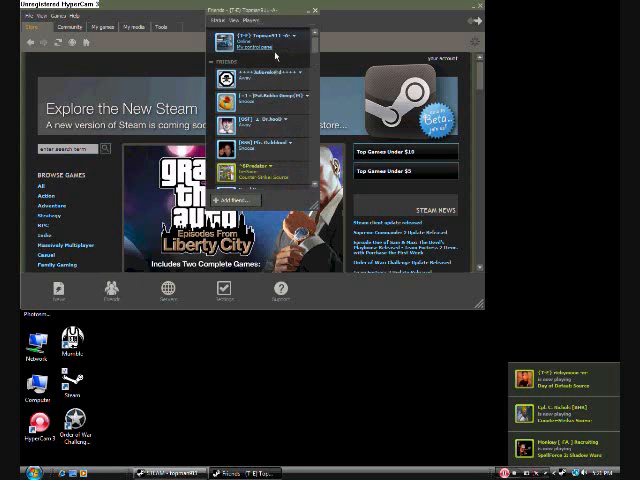
{"action": "scroll", "scroll_direction": "down", "scroll_amount": 3}
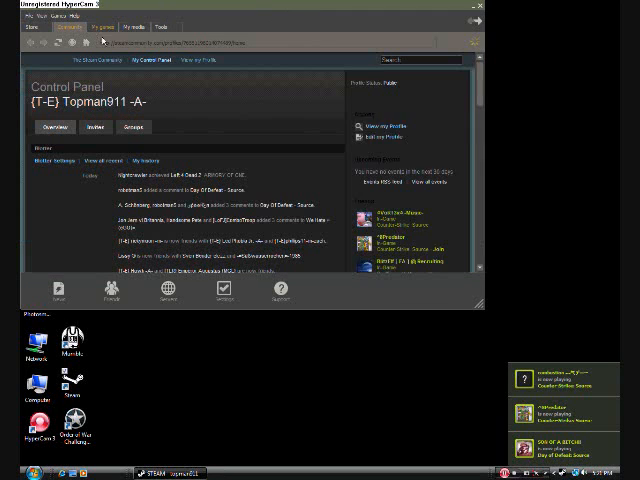
Step: View the Community profile control panel, then start a chat with a friend
{"action": "left_click", "coordinate": [32, 28]}
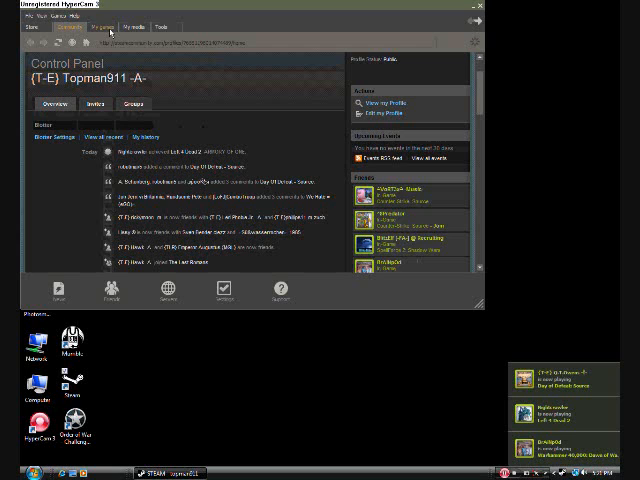
{"action": "left_click", "coordinate": [104, 28]}
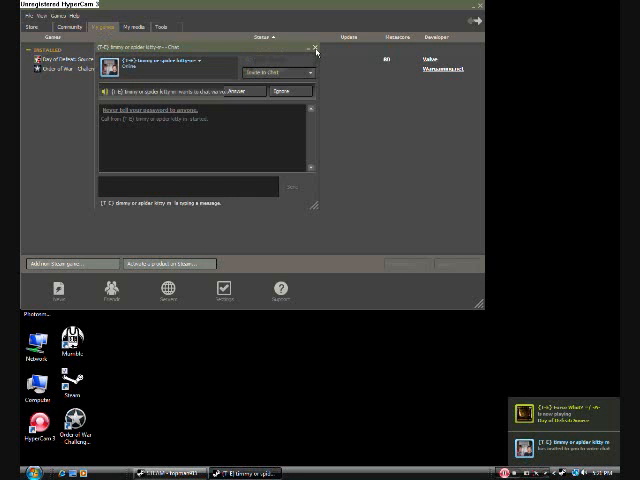
Step: Check the empty My Games library, then close the friend chat to reveal the Friends list
{"action": "left_click", "coordinate": [132, 28]}
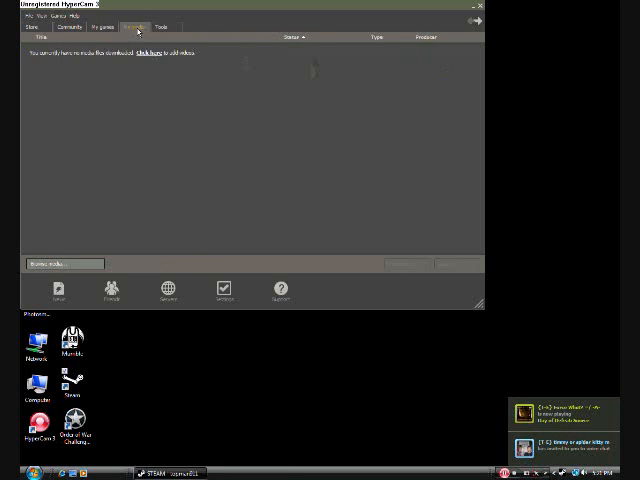
{"action": "left_click", "coordinate": [132, 26]}
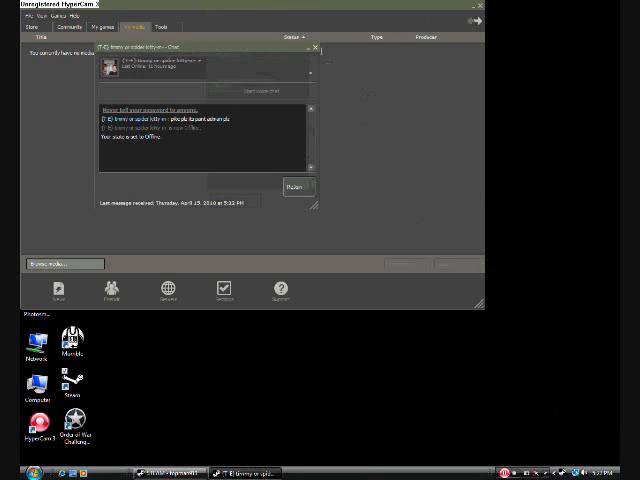
{"action": "left_click", "coordinate": [316, 46]}
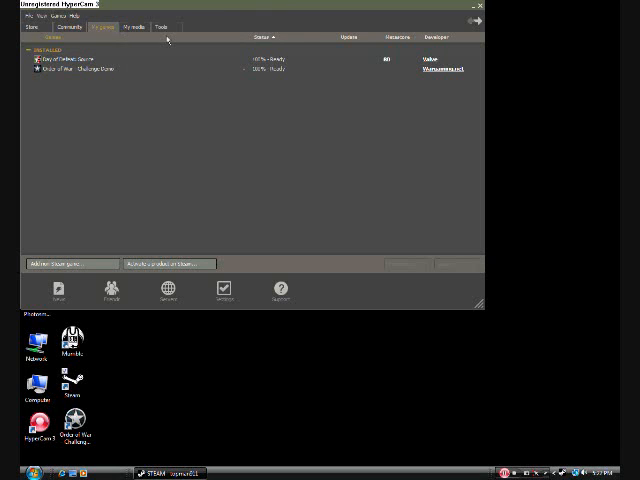
Step: Open Steam Settings and review the Account and Friends pages
{"action": "left_click", "coordinate": [148, 28]}
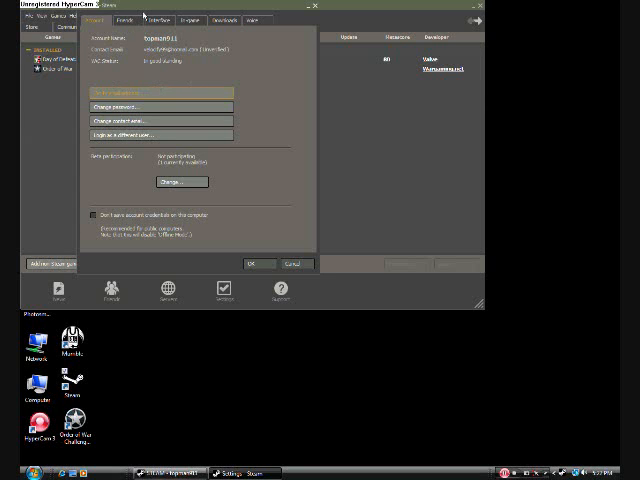
{"action": "left_click", "coordinate": [128, 20]}
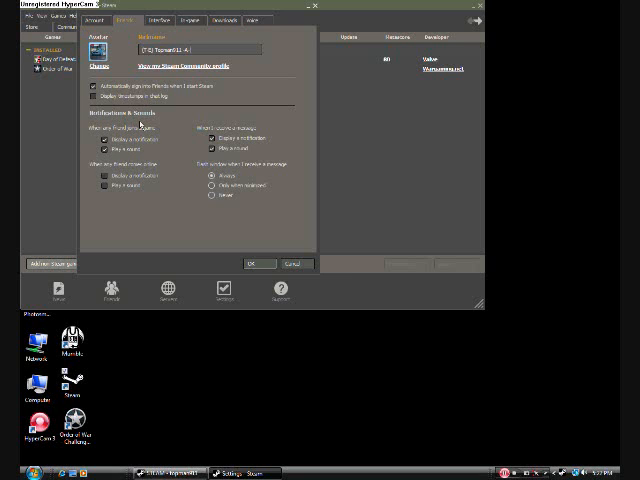
{"action": "left_click", "coordinate": [156, 22]}
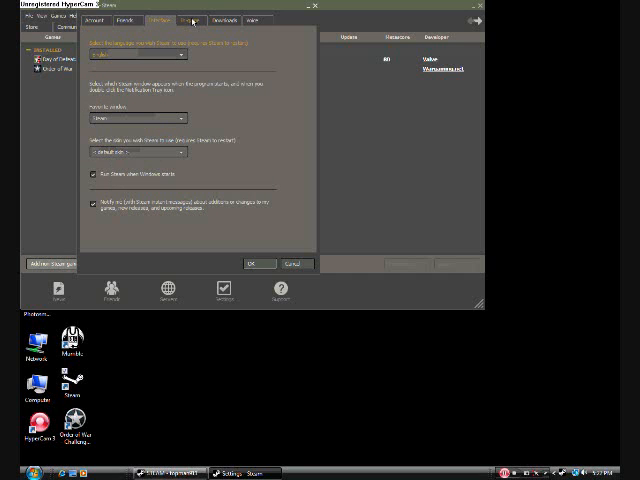
Step: Review the In-Game settings page, then the Voice settings page
{"action": "left_click", "coordinate": [192, 20]}
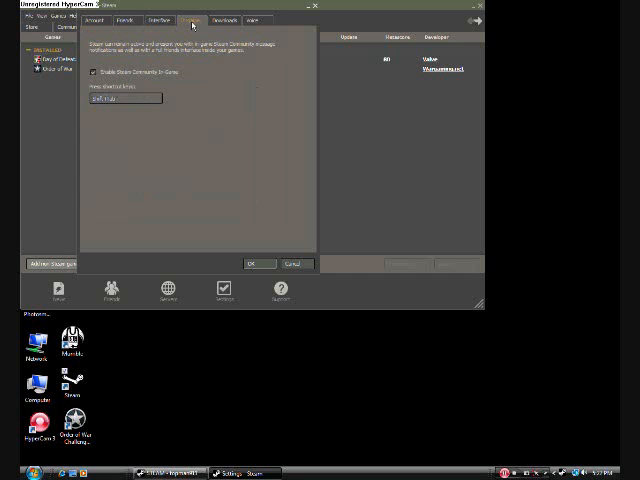
{"action": "left_click", "coordinate": [190, 20]}
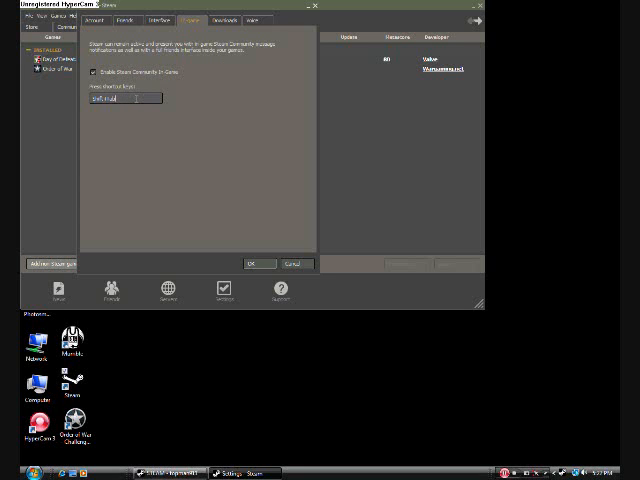
{"action": "left_click", "coordinate": [224, 20]}
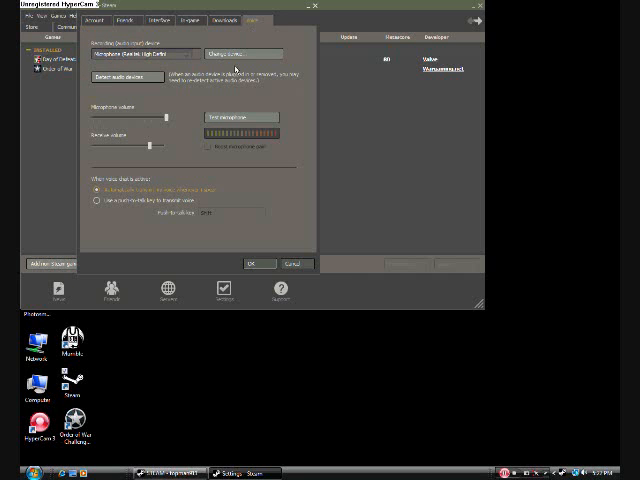
{"action": "left_click", "coordinate": [228, 116]}
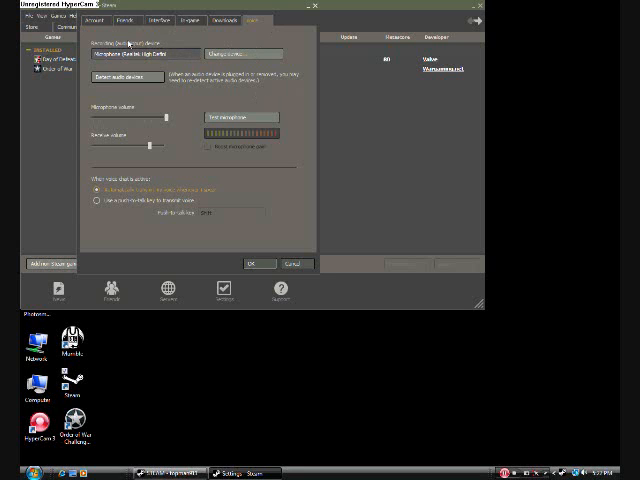
{"action": "mouse_move", "coordinate": [248, 222]}
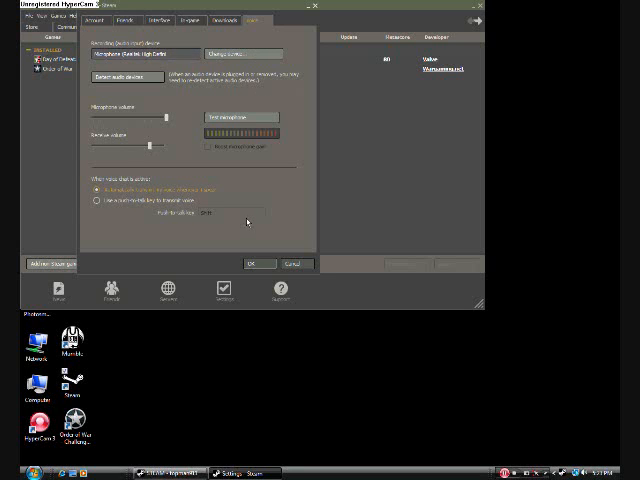
Step: Close Settings with OK and return to the Friends list
{"action": "left_click", "coordinate": [96, 24]}
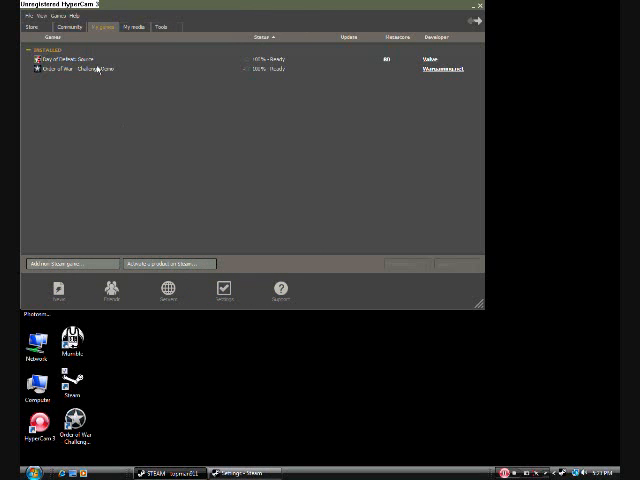
{"action": "mouse_move", "coordinate": [182, 68]}
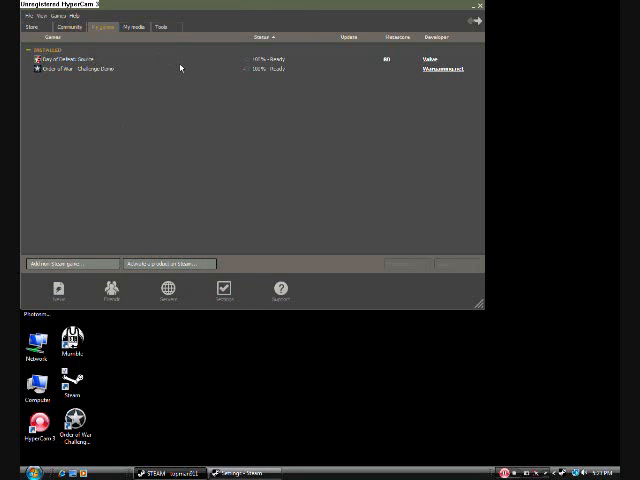